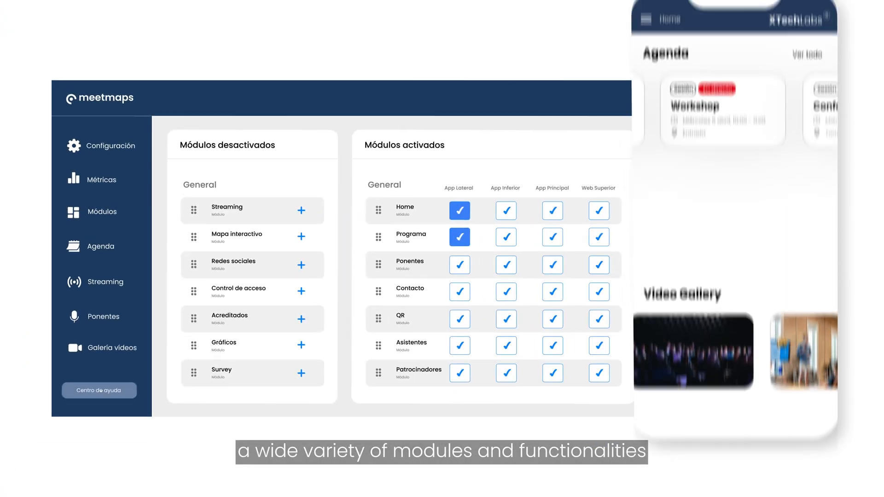
Switch from the Módulos panel to the event app's Home screen with its agenda
{"action": "left_click", "coordinate": [551, 265]}
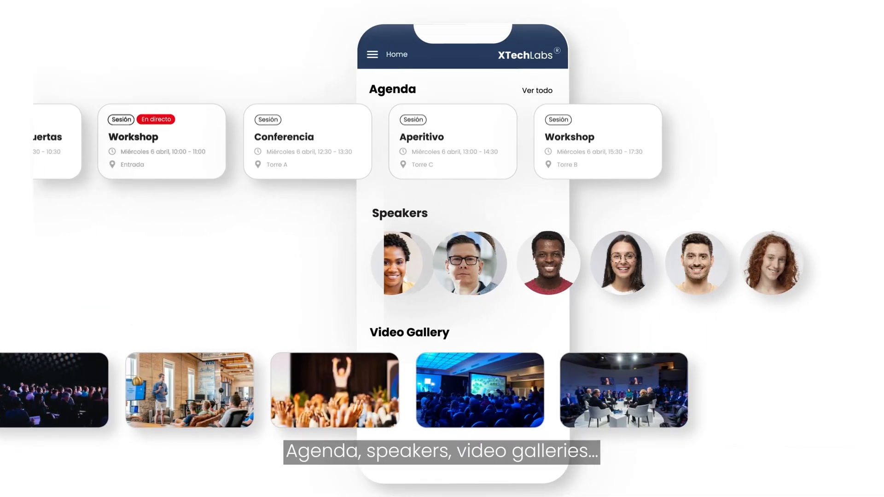
Scroll the Home screen past Speakers, Video Gallery and Sponsors to the Asistentes section
{"action": "scroll", "scroll_direction": "down", "scroll_amount": 3}
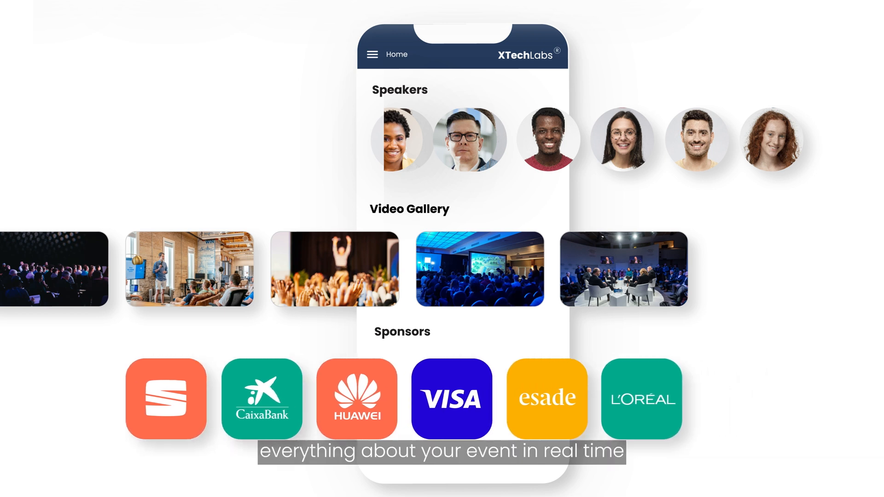
{"action": "scroll", "scroll_direction": "down", "scroll_amount": 3}
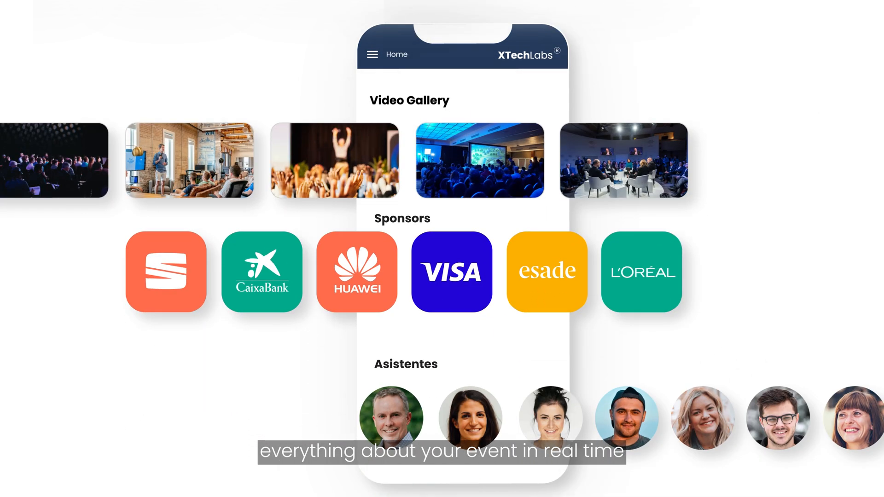